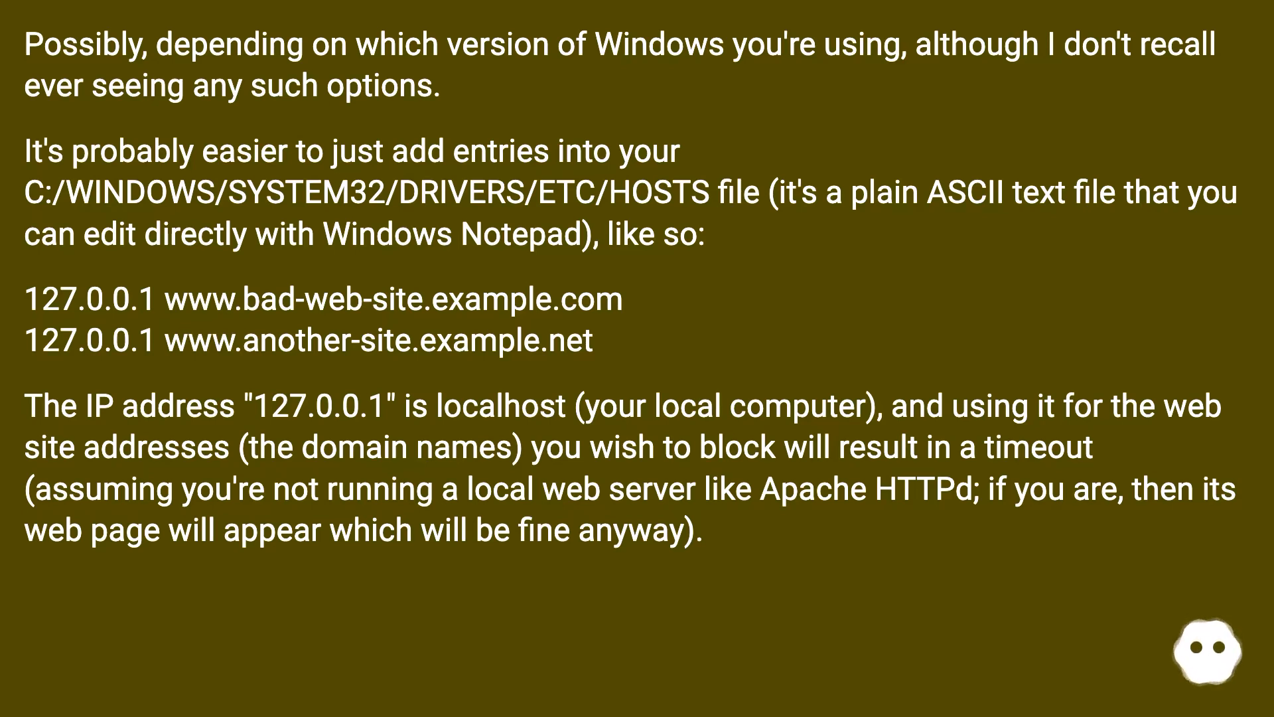
pyautogui.scroll(-3)
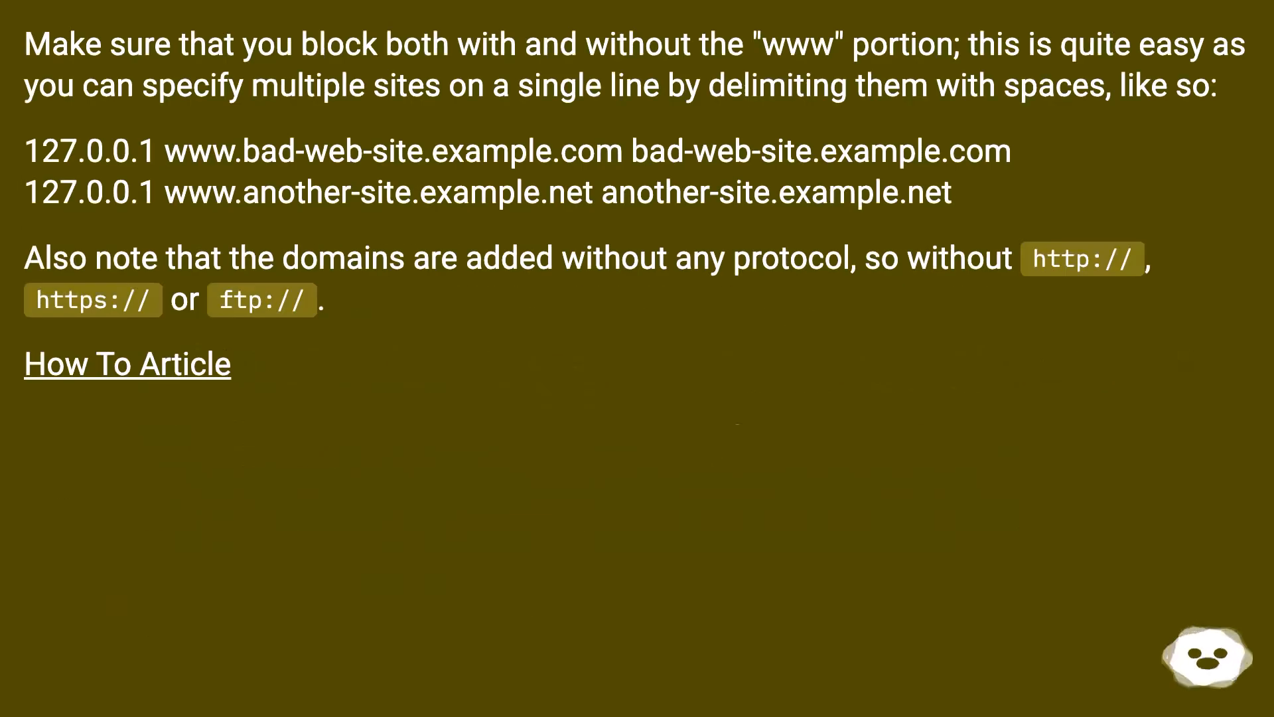